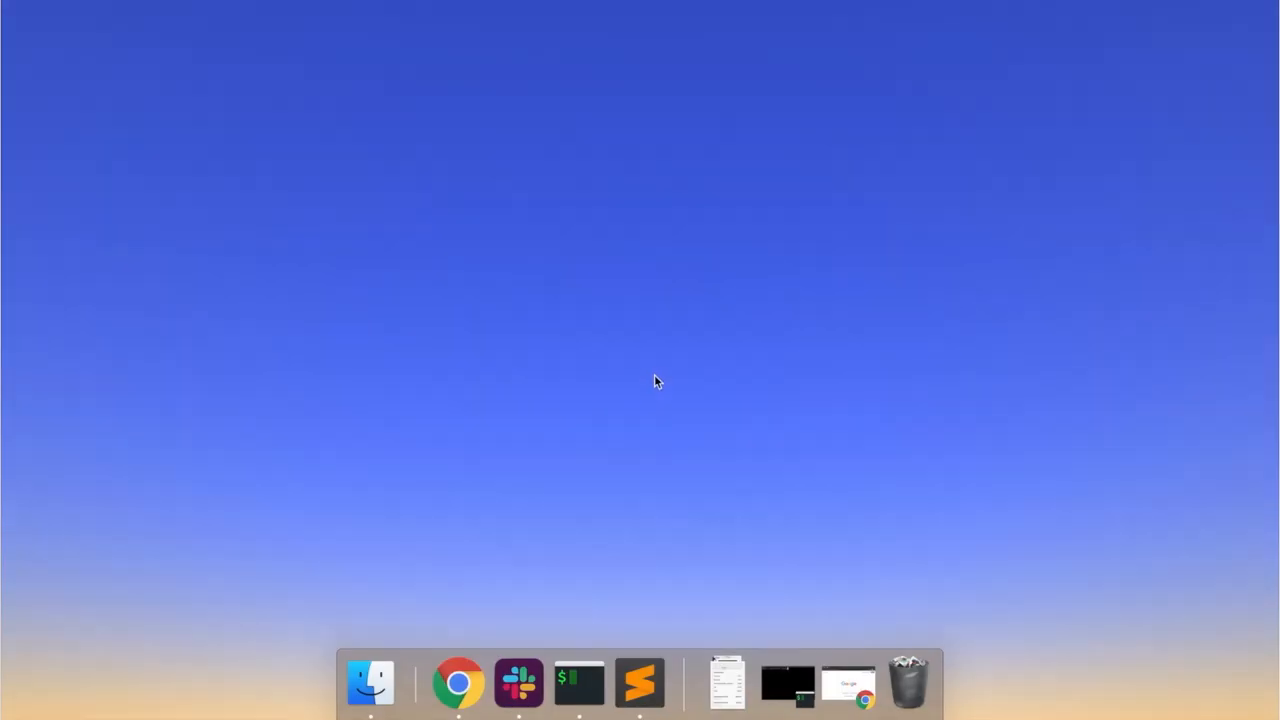
- Launch a new bash Terminal window from the Dock at the Desktop prompt
left_click(580, 684)
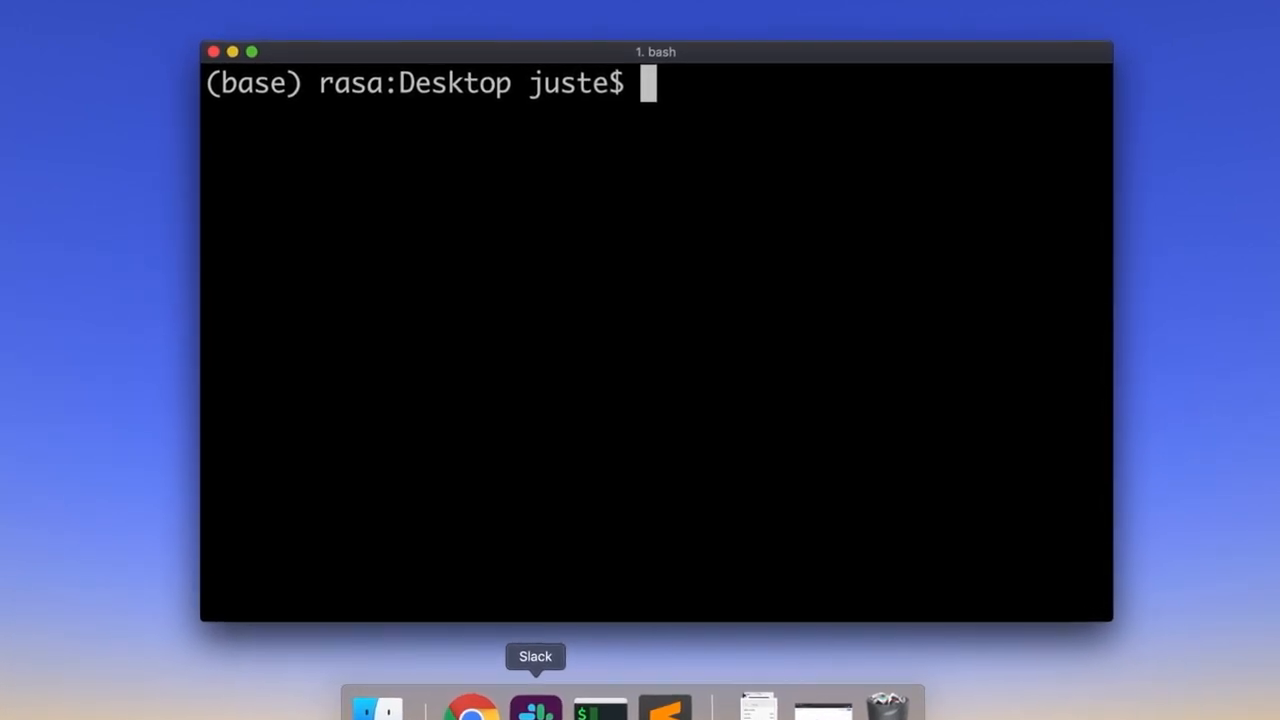
- Run rasa init and create the starter project in ./rasabot, training its model
type("rasa init")
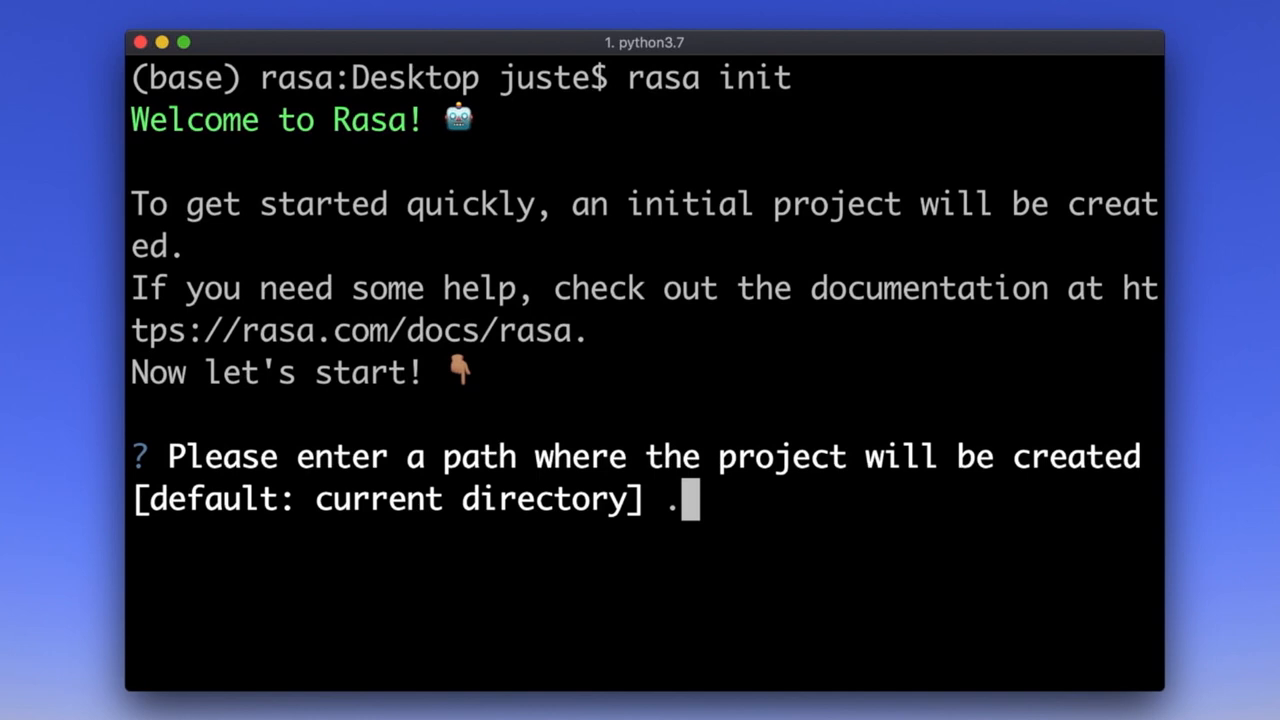
type("/")
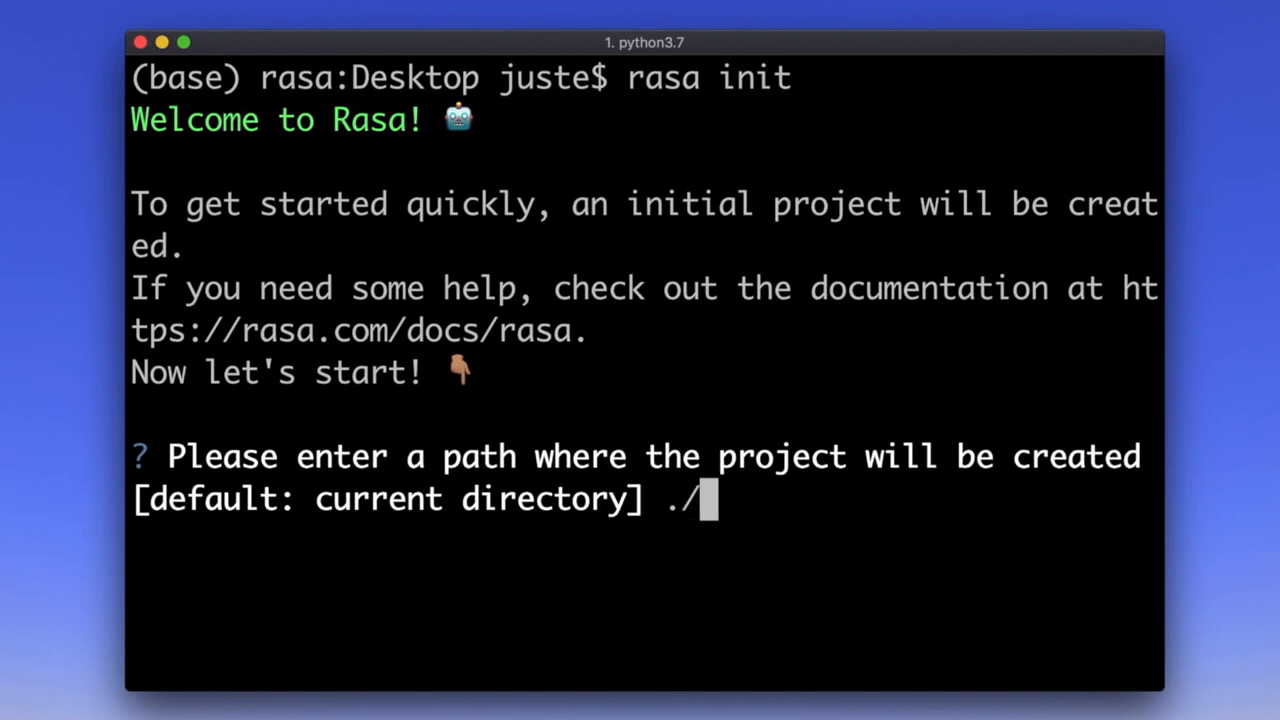
type("rasa")
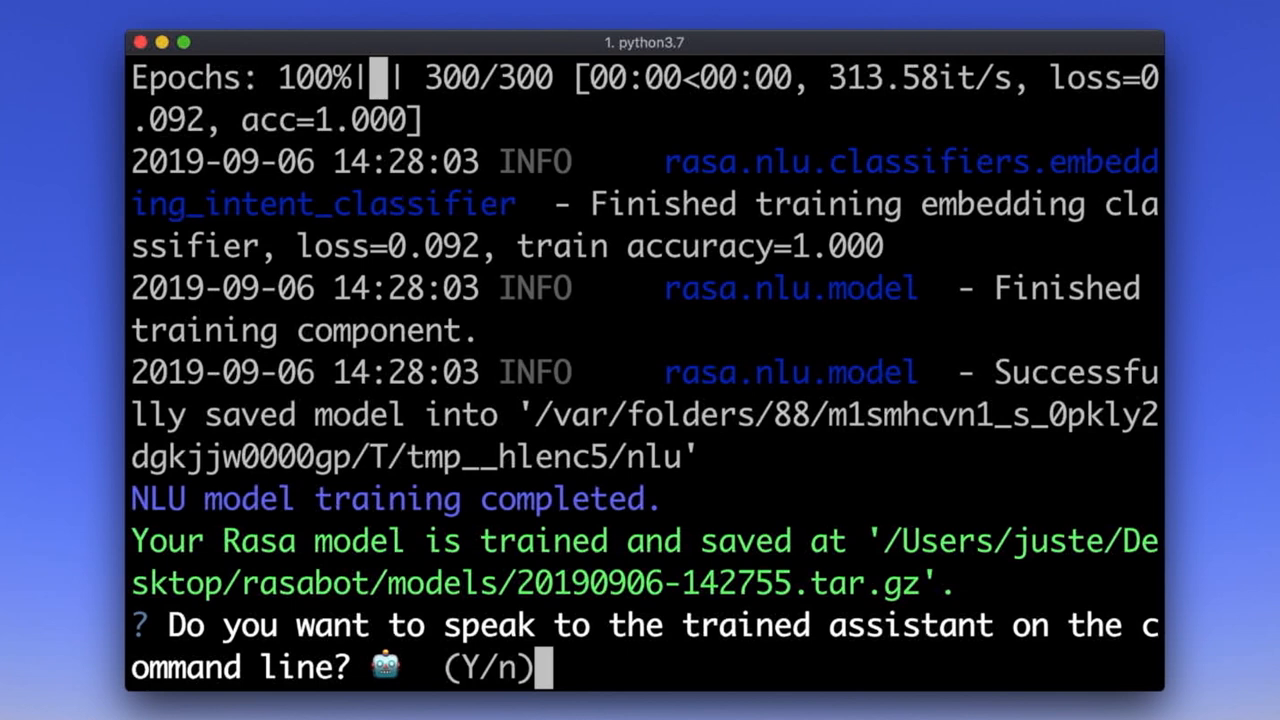
mouse_move(572, 658)
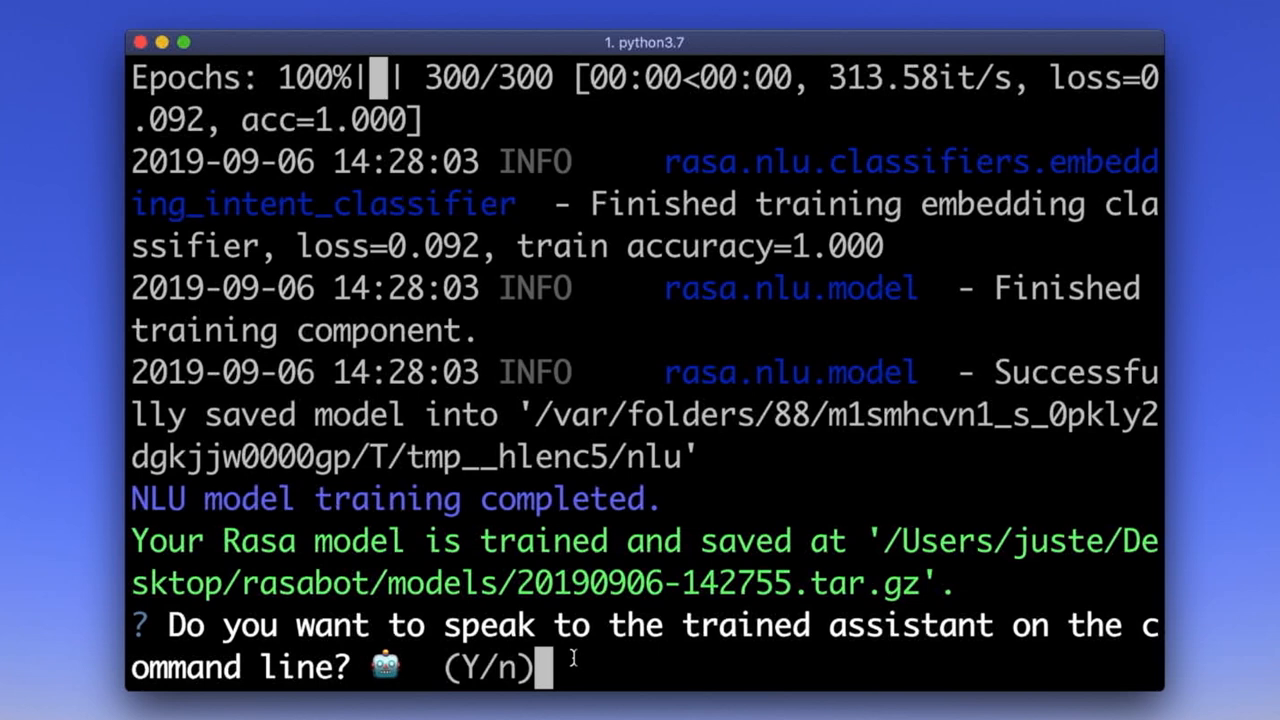
- Answer Y to talk to the bot, greet it with 'Hello', then send 'I am a bit sad'
type("Y")
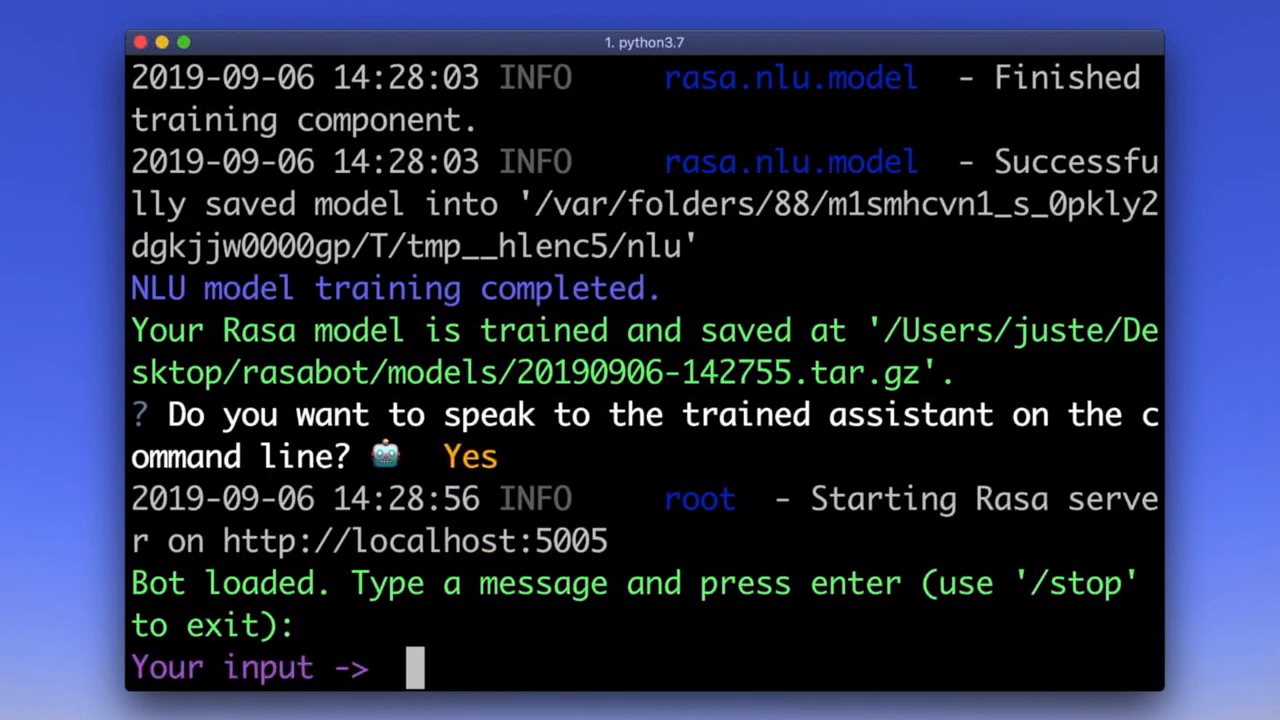
type("Hello")
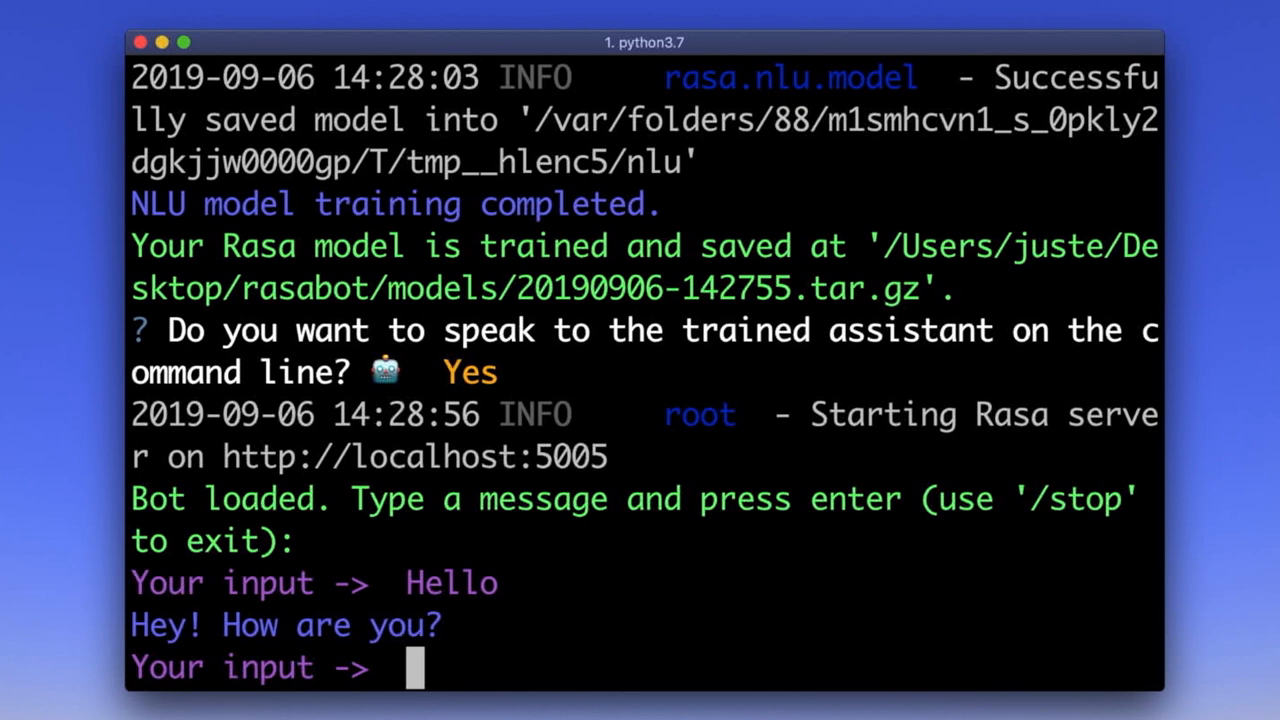
type("I am")
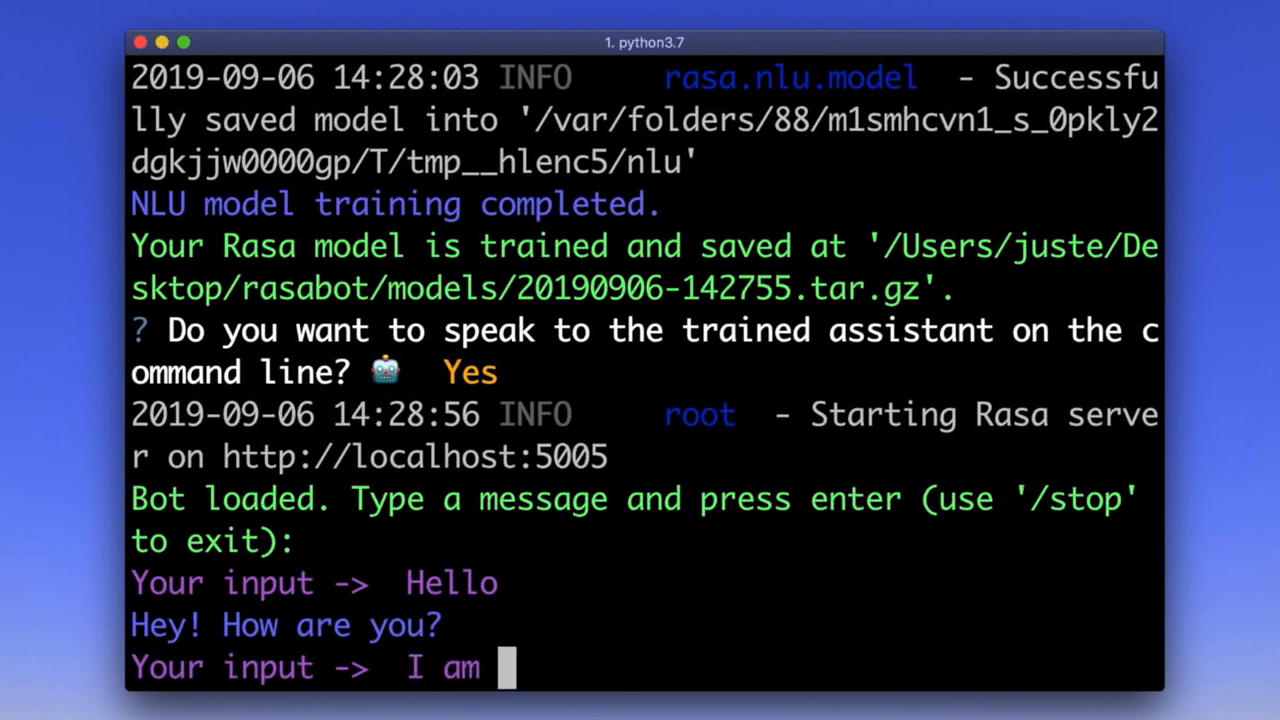
type("a bit sad")
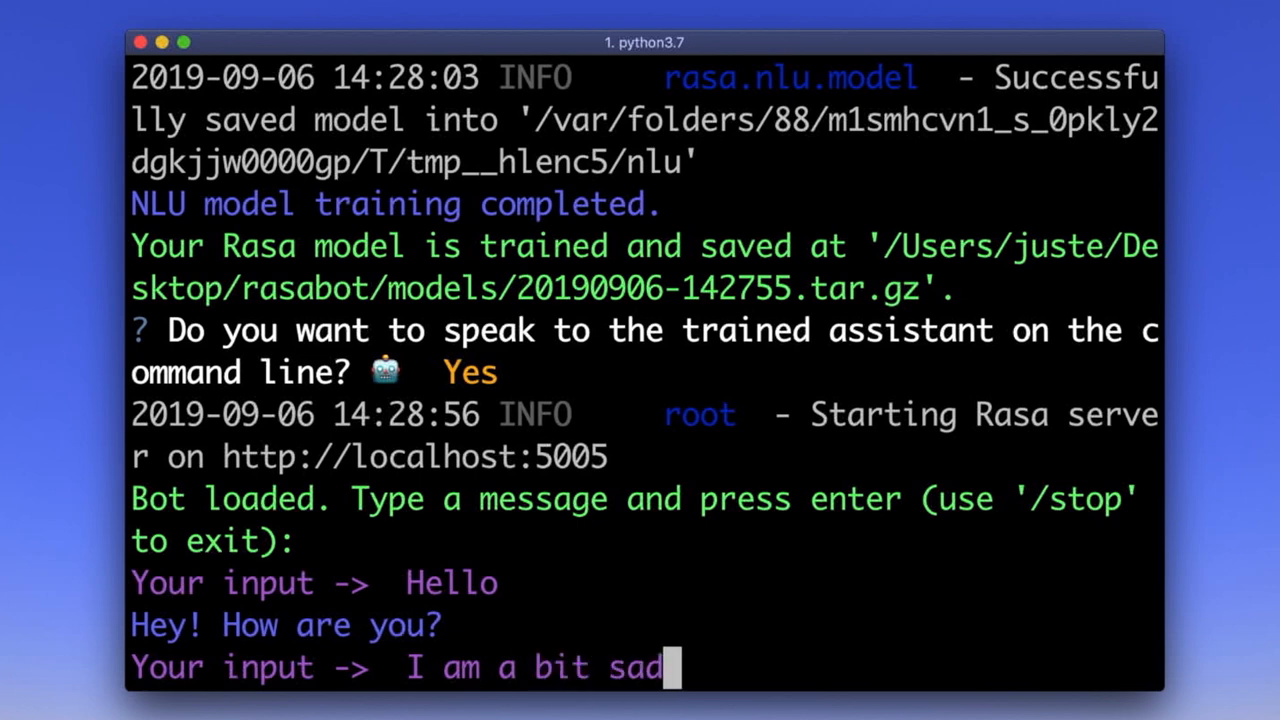
key("Return")
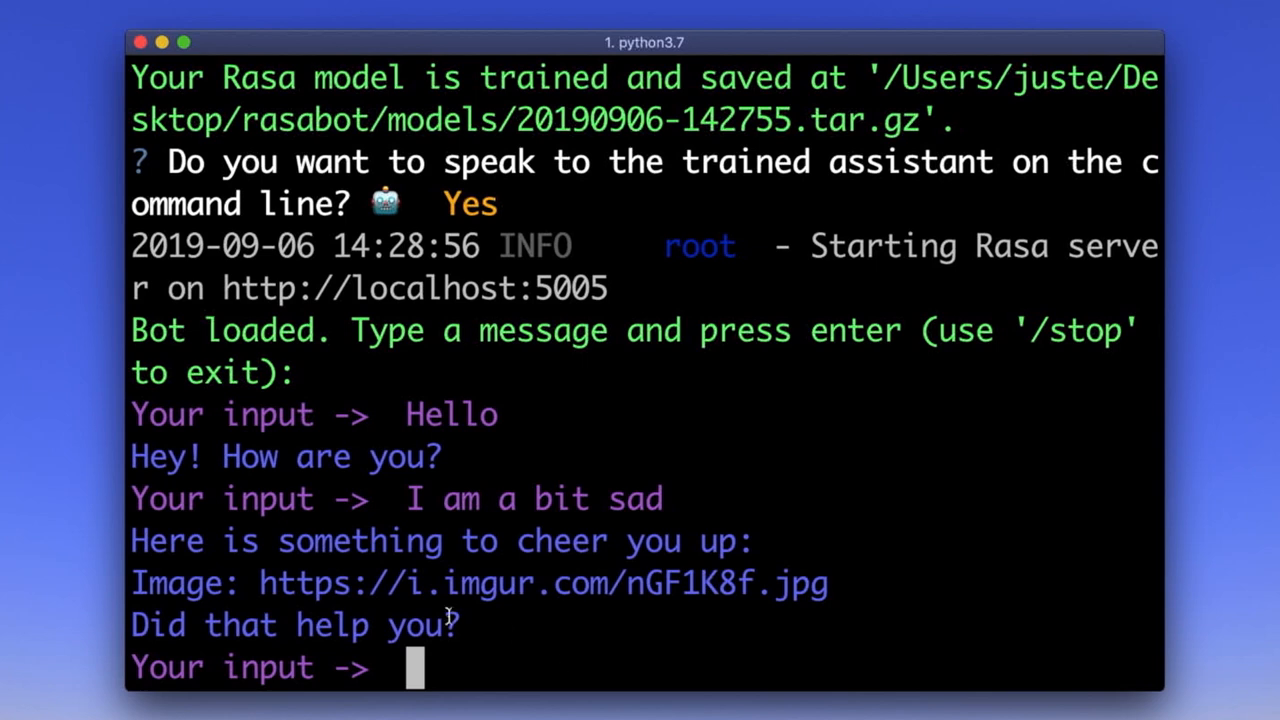
- Select the cheer-up image URL from the bot's reply
left_click_drag(258, 584, 460, 624)
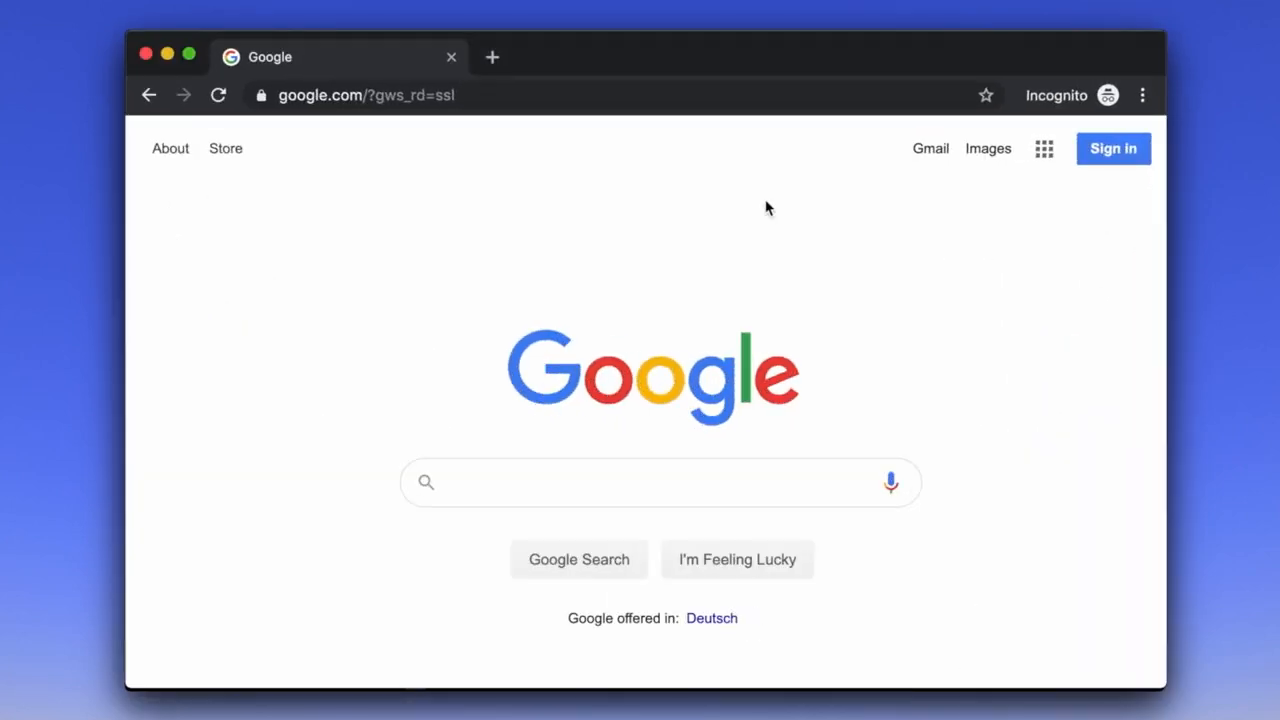
type("https://i.imgur.com/nGF1K8f.jpg")
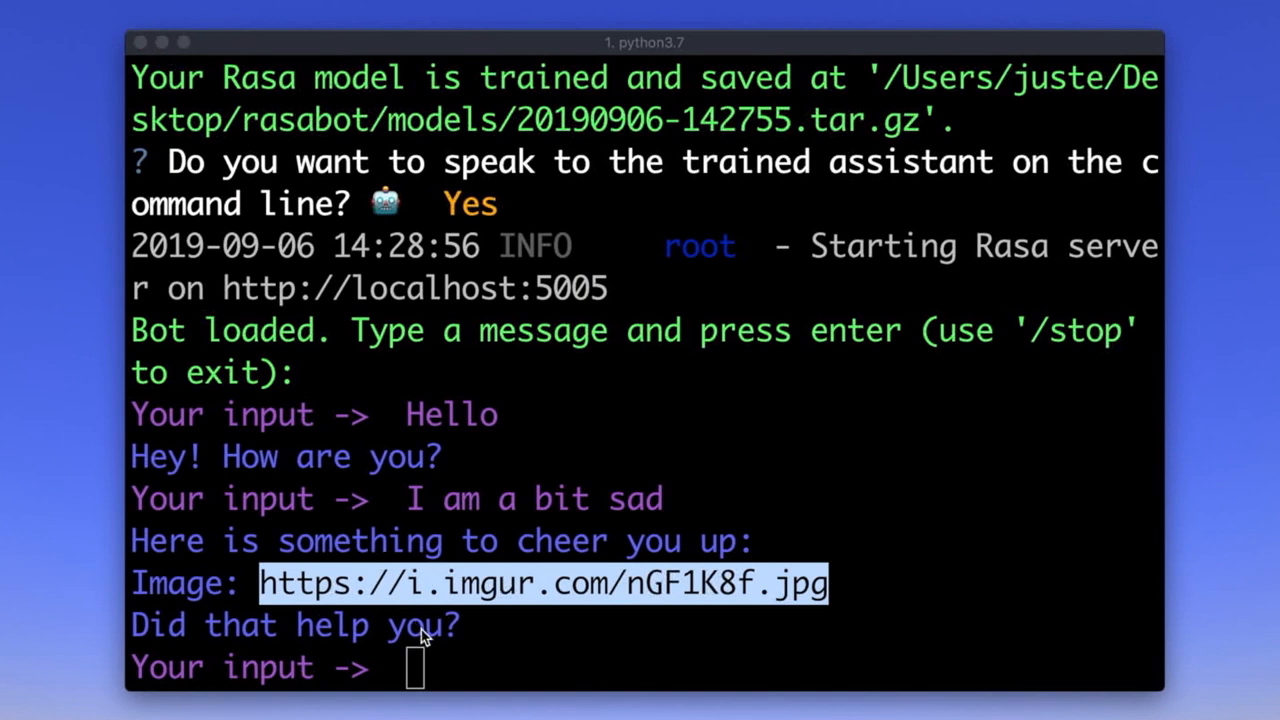
type("yes")
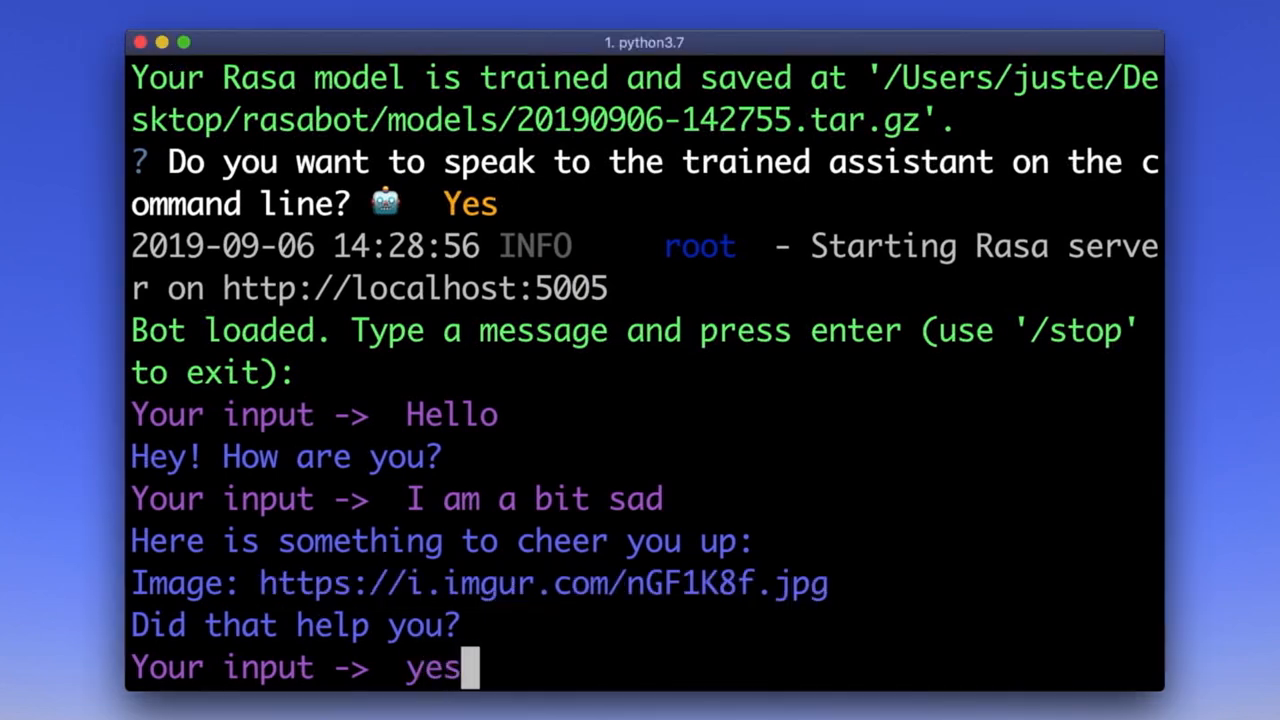